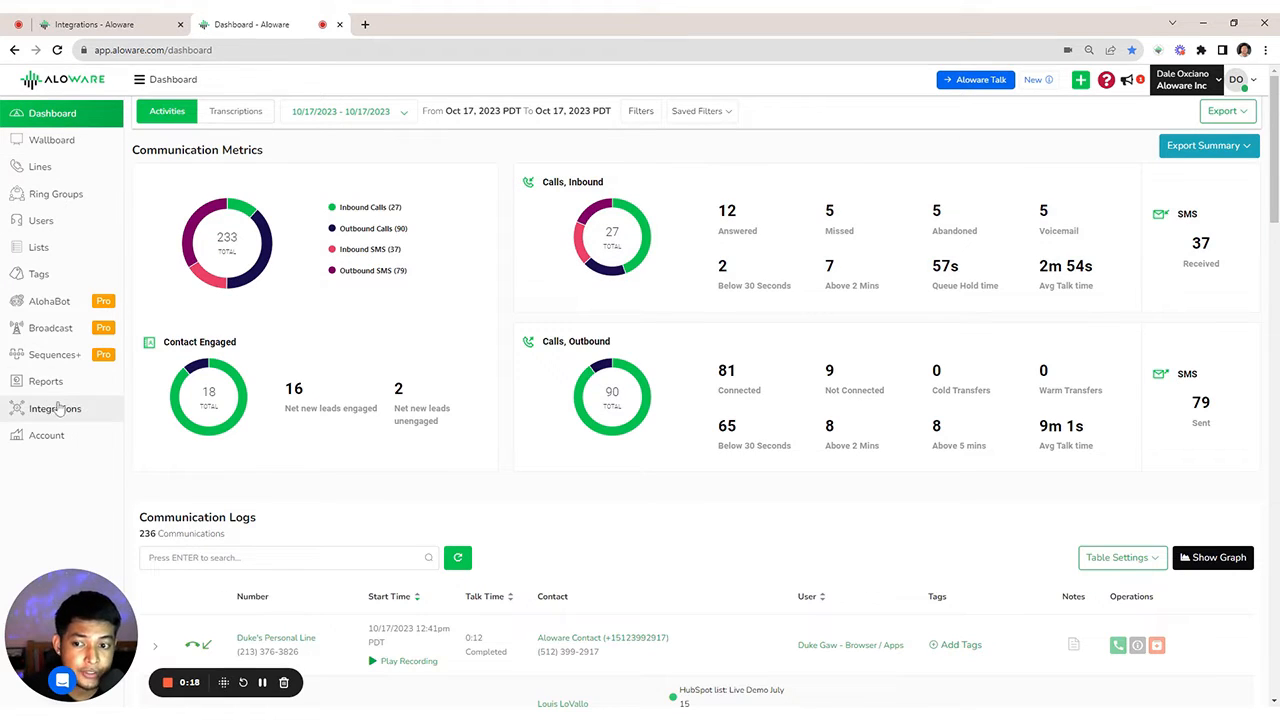
- Go to the Integrations page listing HubSpot, Pipedrive, Zoho and Gong connections
{"action": "left_click", "coordinate": [55, 408]}
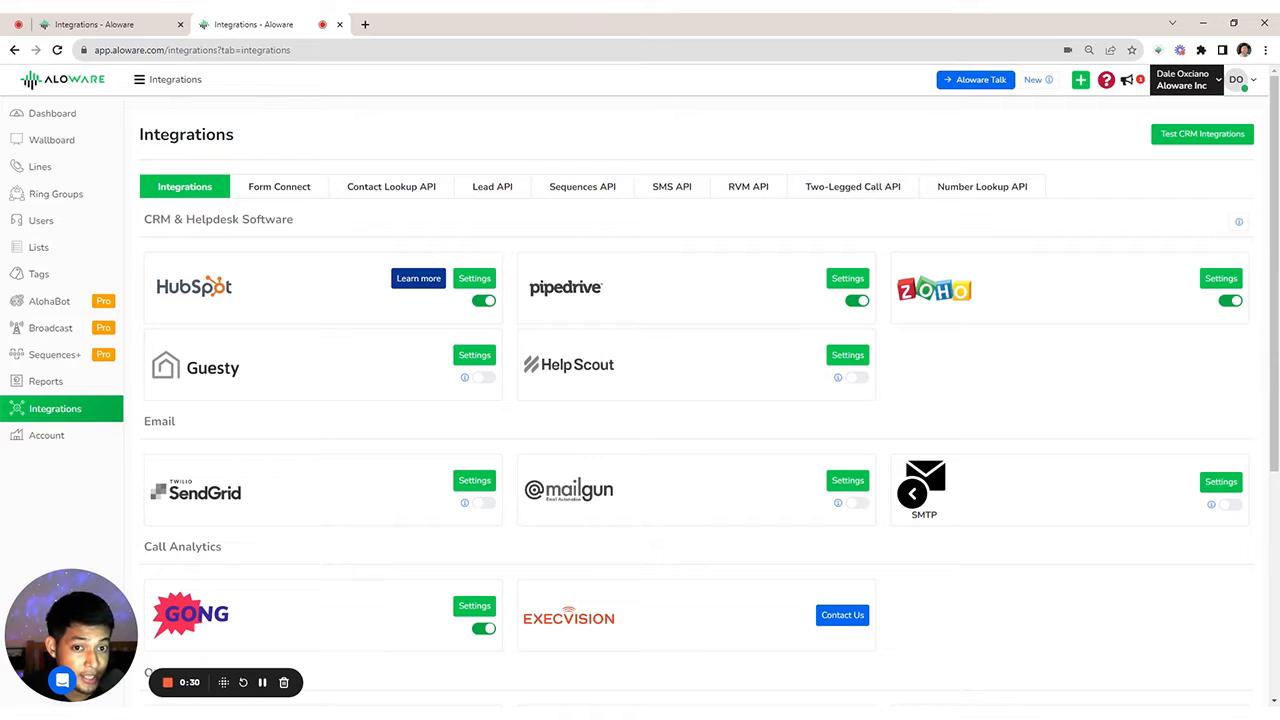
{"action": "mouse_move", "coordinate": [898, 335]}
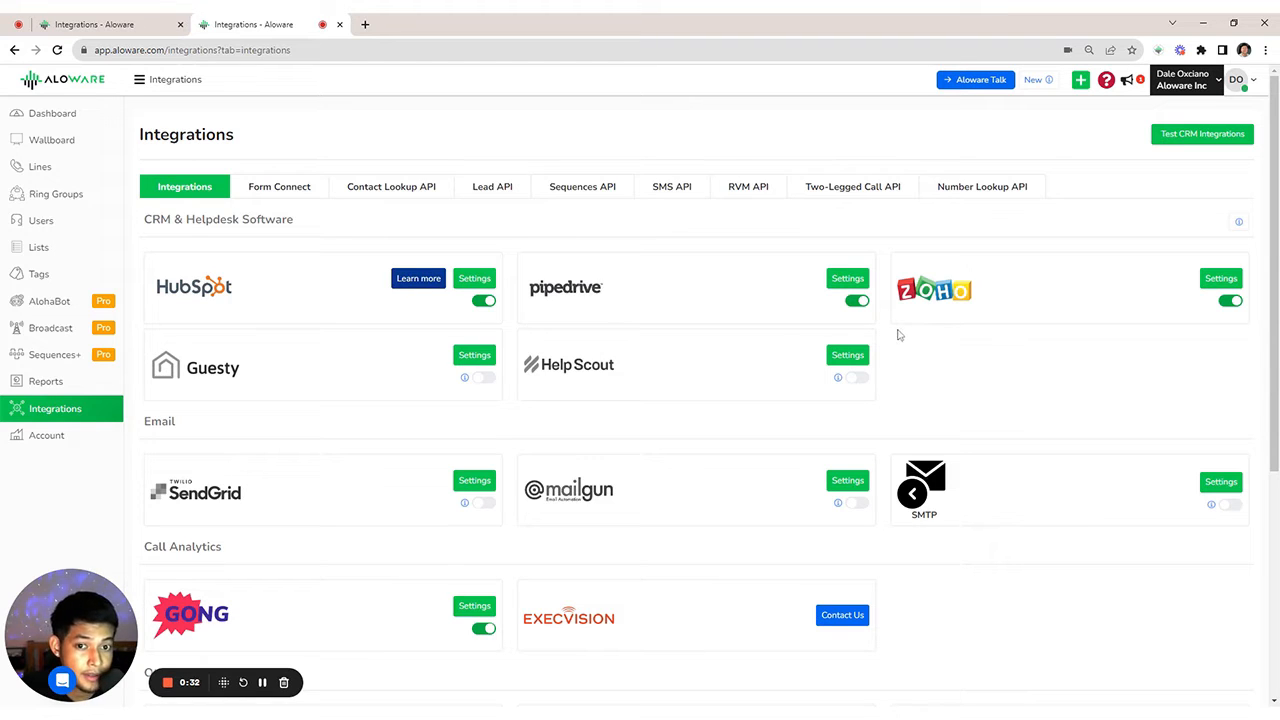
{"action": "mouse_move", "coordinate": [821, 290]}
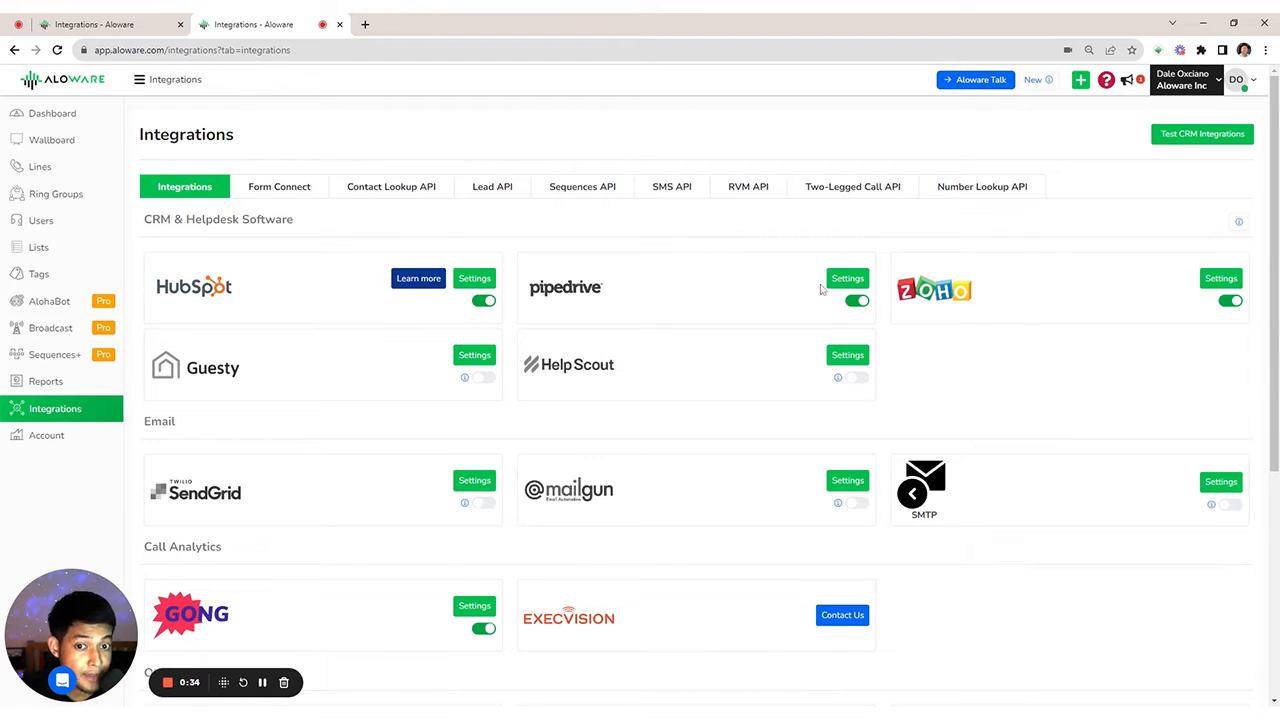
- Review HubSpot's Synchronization section: connection status, contact, user, lead status and call outcome sync
{"action": "left_click", "coordinate": [474, 278]}
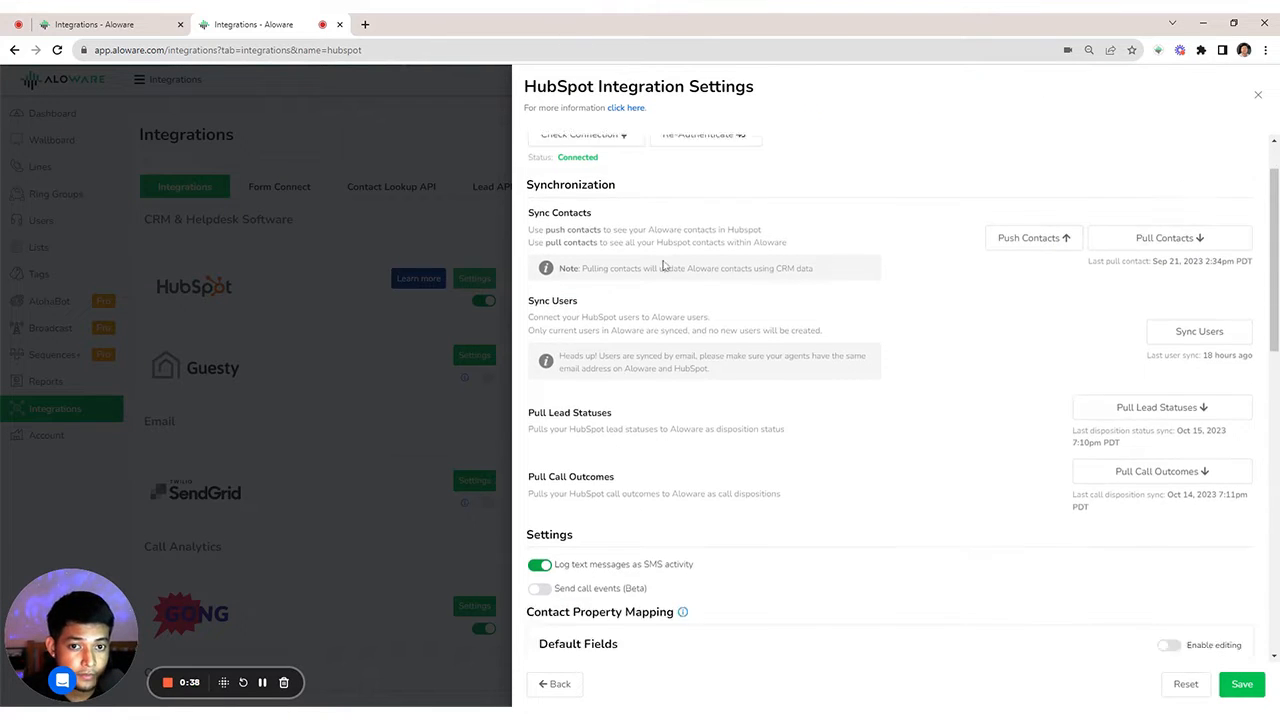
{"action": "scroll", "scroll_direction": "up", "scroll_amount": 3}
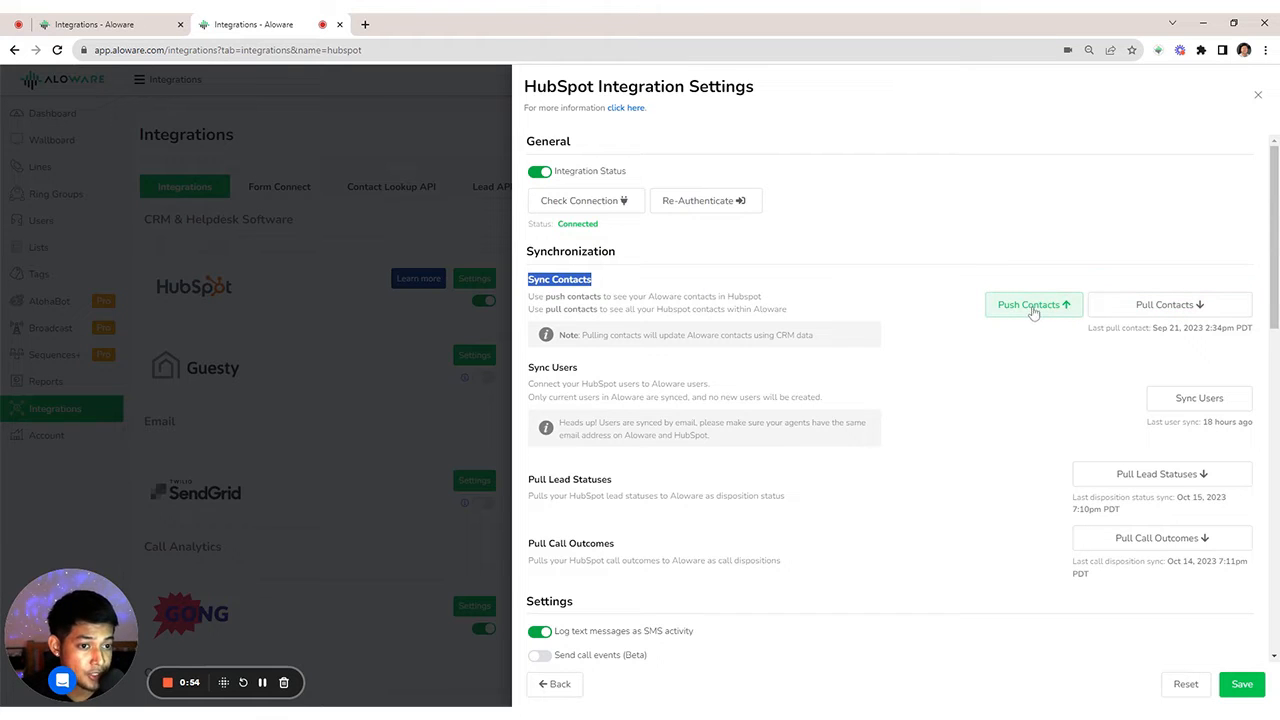
{"action": "scroll", "scroll_direction": "down", "scroll_amount": 3}
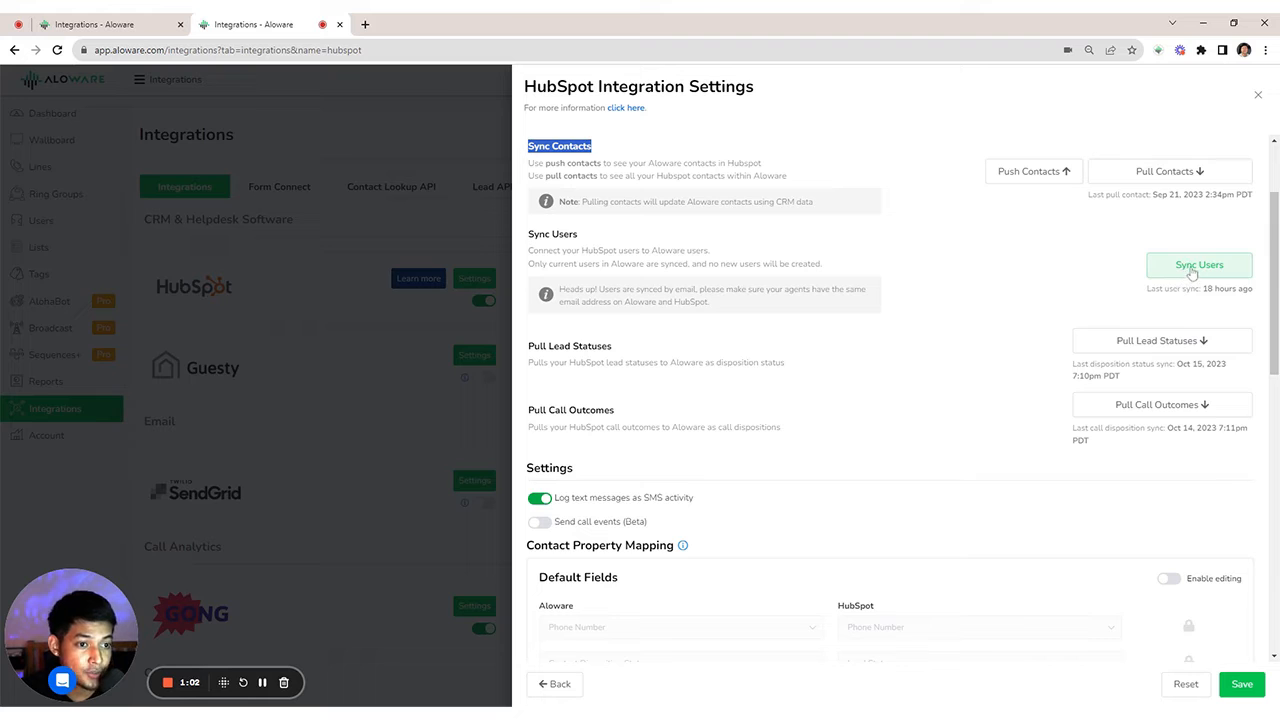
{"action": "scroll", "scroll_direction": "down", "scroll_amount": 3}
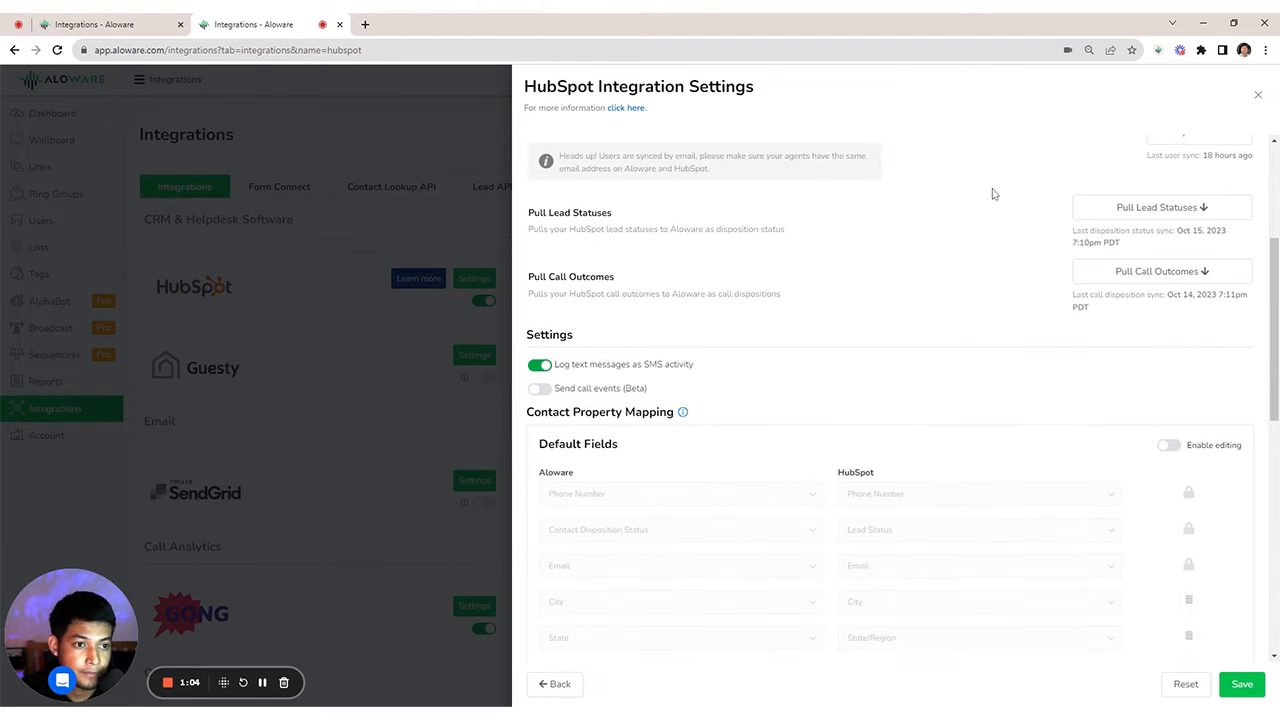
{"action": "scroll", "scroll_direction": "up", "scroll_amount": 3}
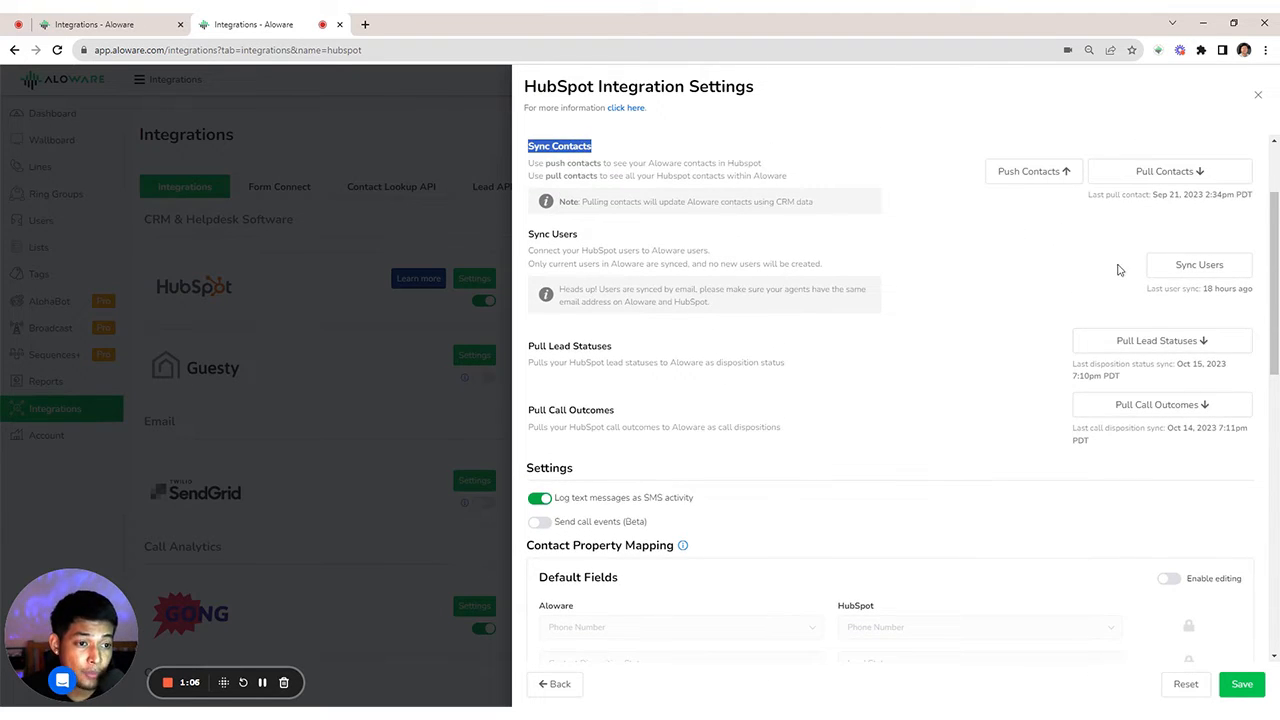
{"action": "scroll", "scroll_direction": "down", "scroll_amount": 3}
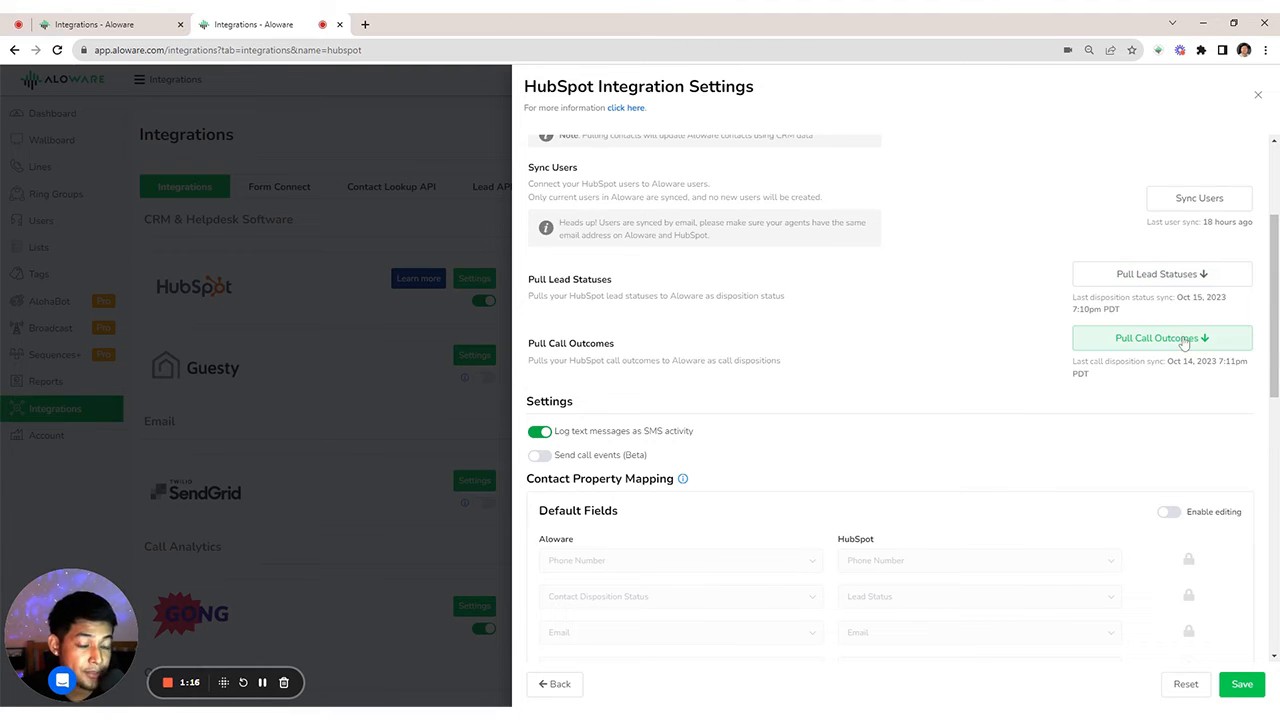
{"action": "mouse_move", "coordinate": [812, 315]}
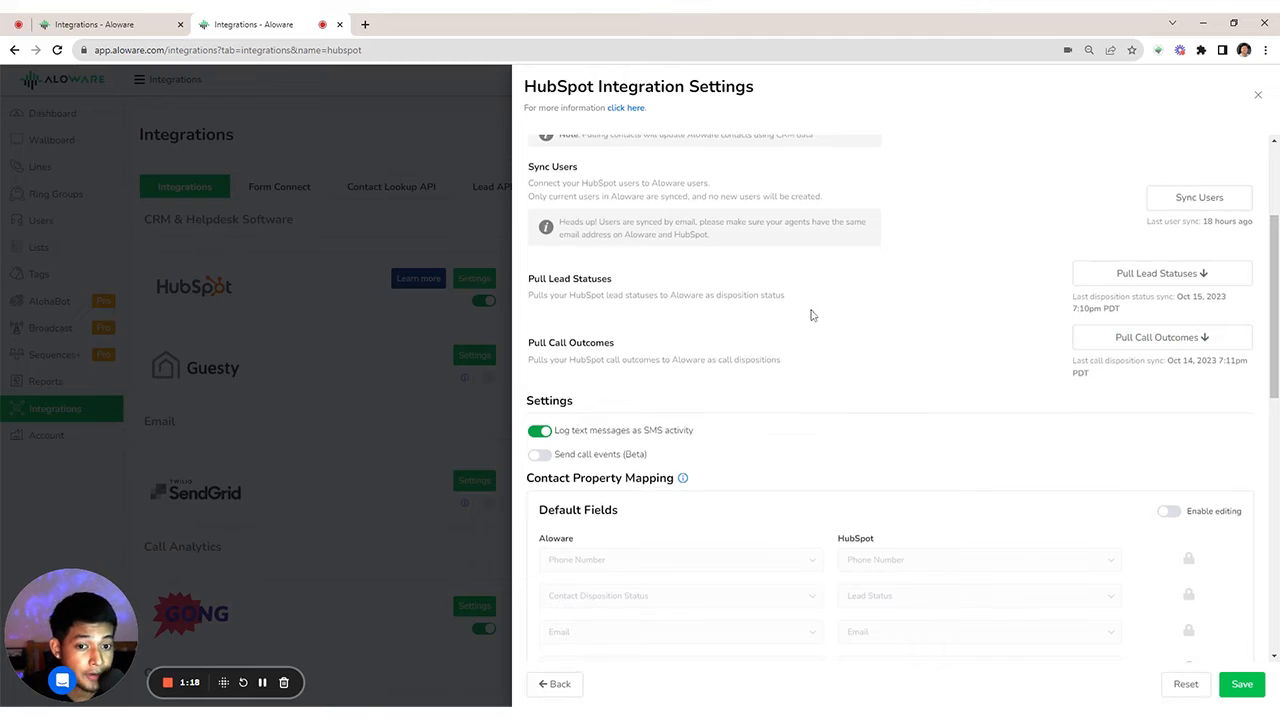
{"action": "scroll", "scroll_direction": "down", "scroll_amount": 3}
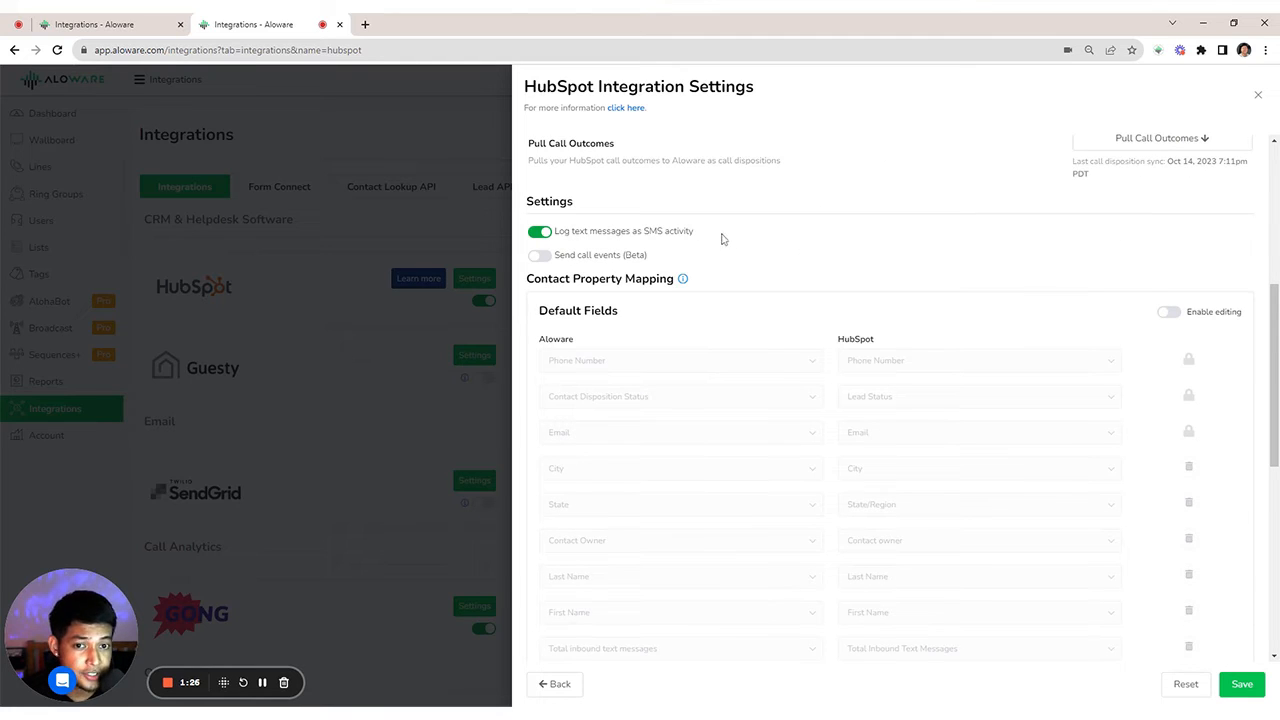
{"action": "mouse_move", "coordinate": [643, 243]}
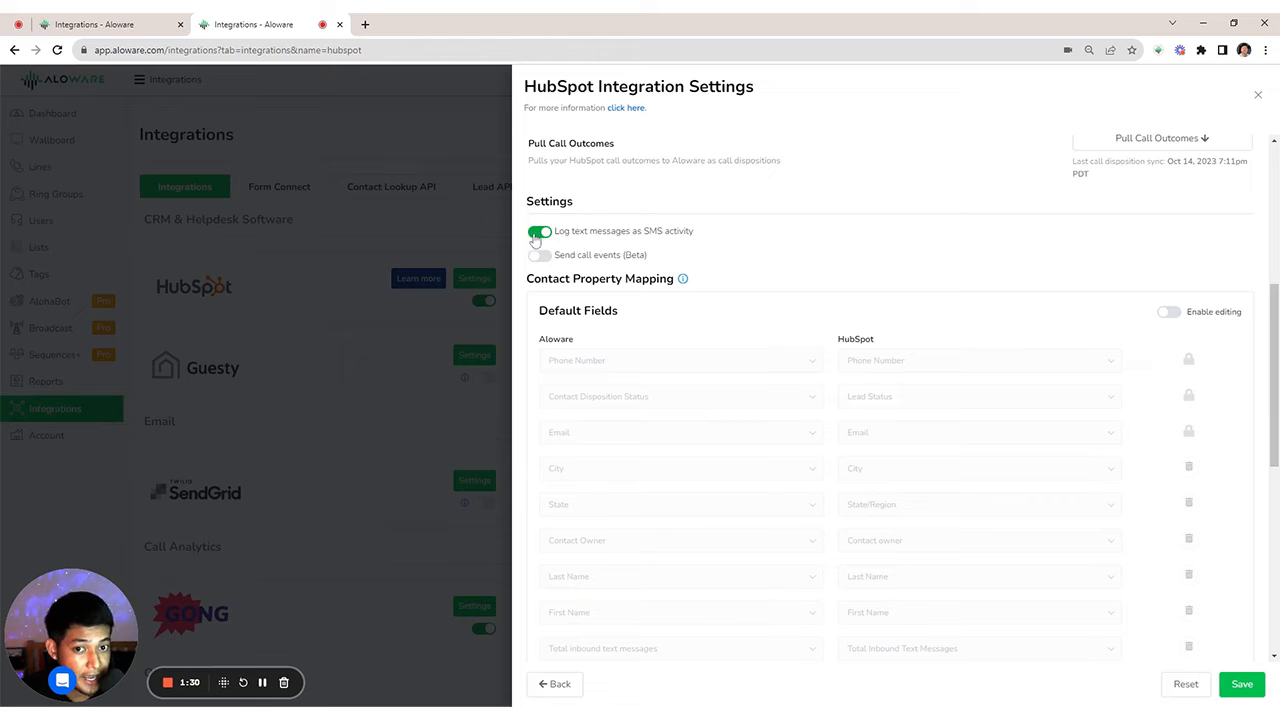
{"action": "scroll", "scroll_direction": "down", "scroll_amount": 3}
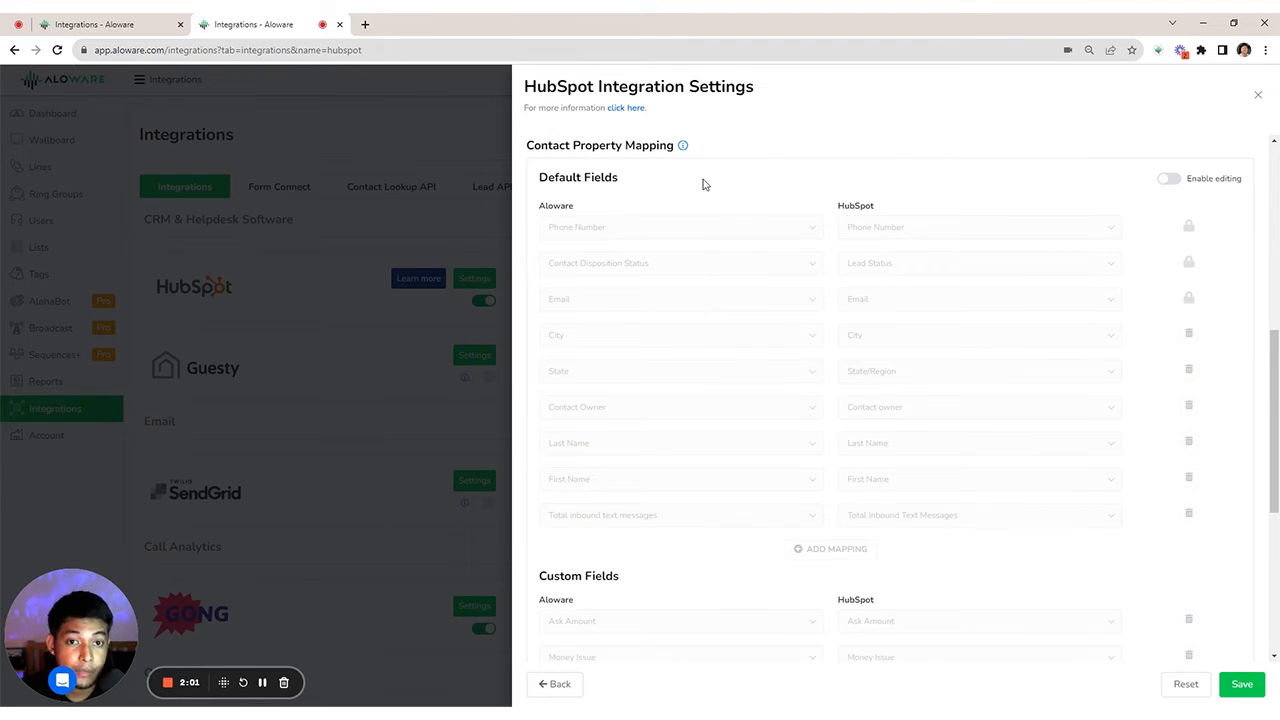
{"action": "mouse_move", "coordinate": [798, 145]}
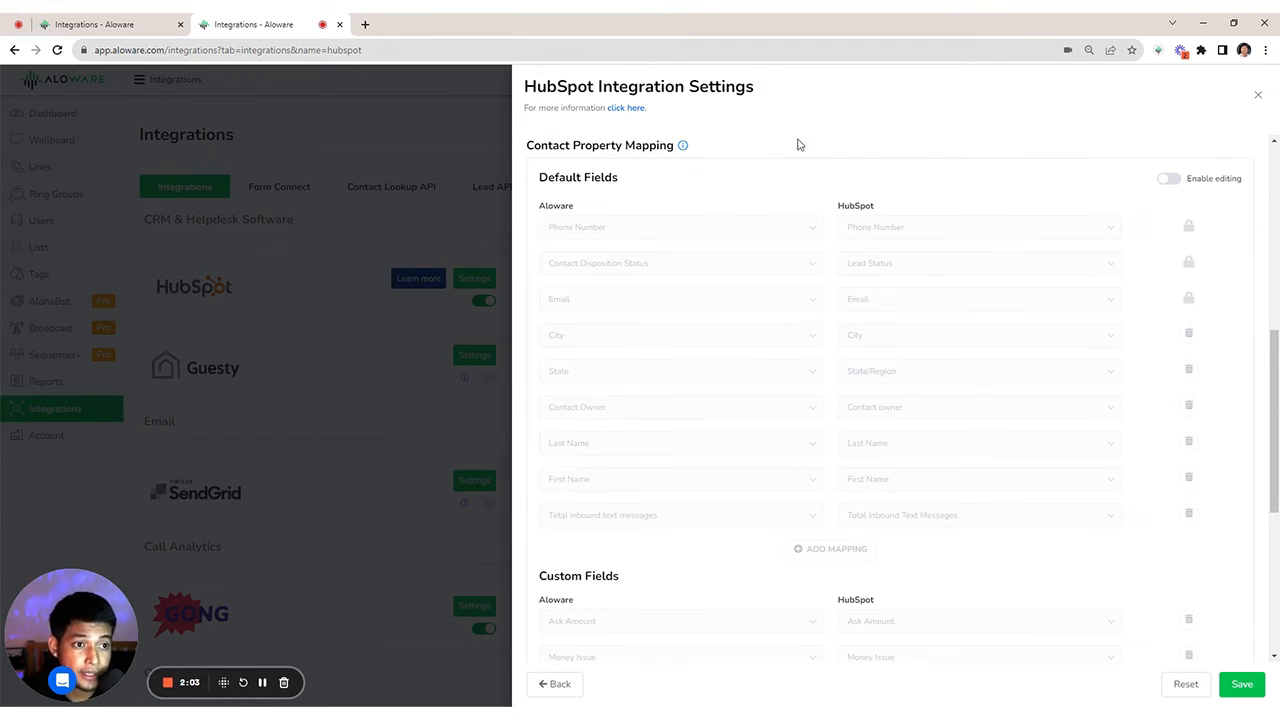
- Enable editing of the Default Fields mapping and reveal the Custom Fields rows below
{"action": "left_click", "coordinate": [1168, 178]}
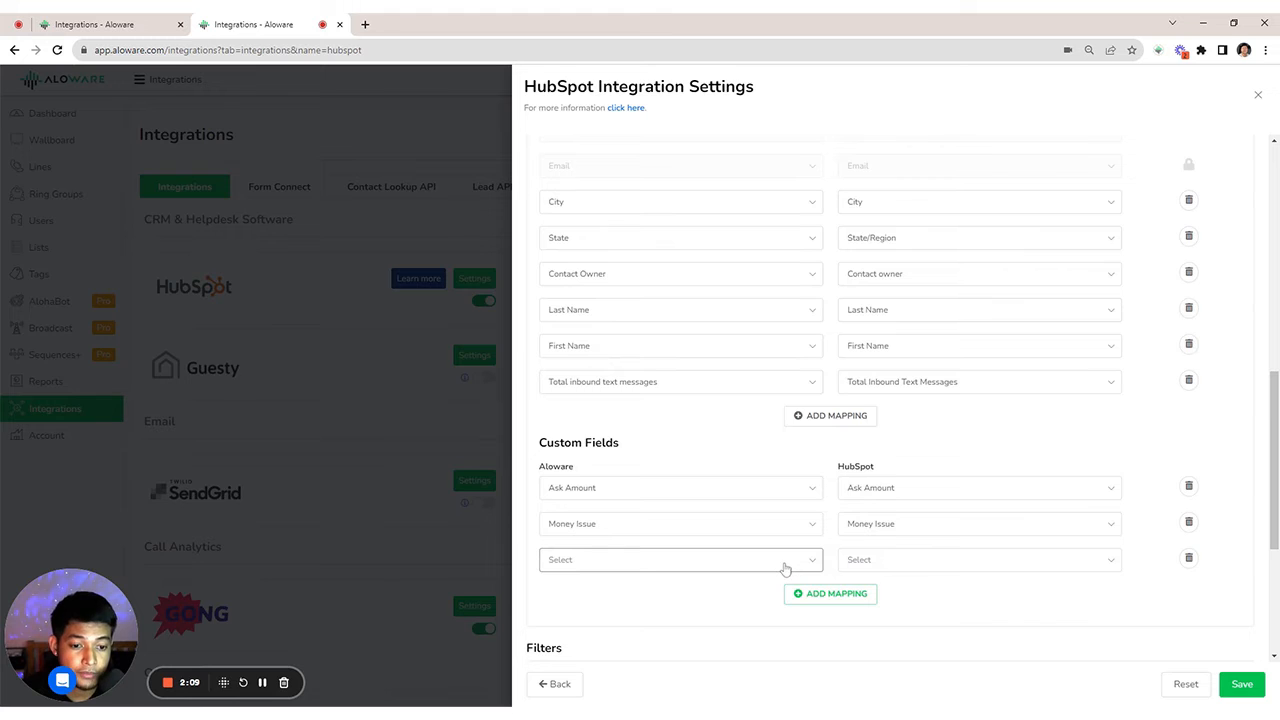
{"action": "scroll", "scroll_direction": "down", "scroll_amount": 3}
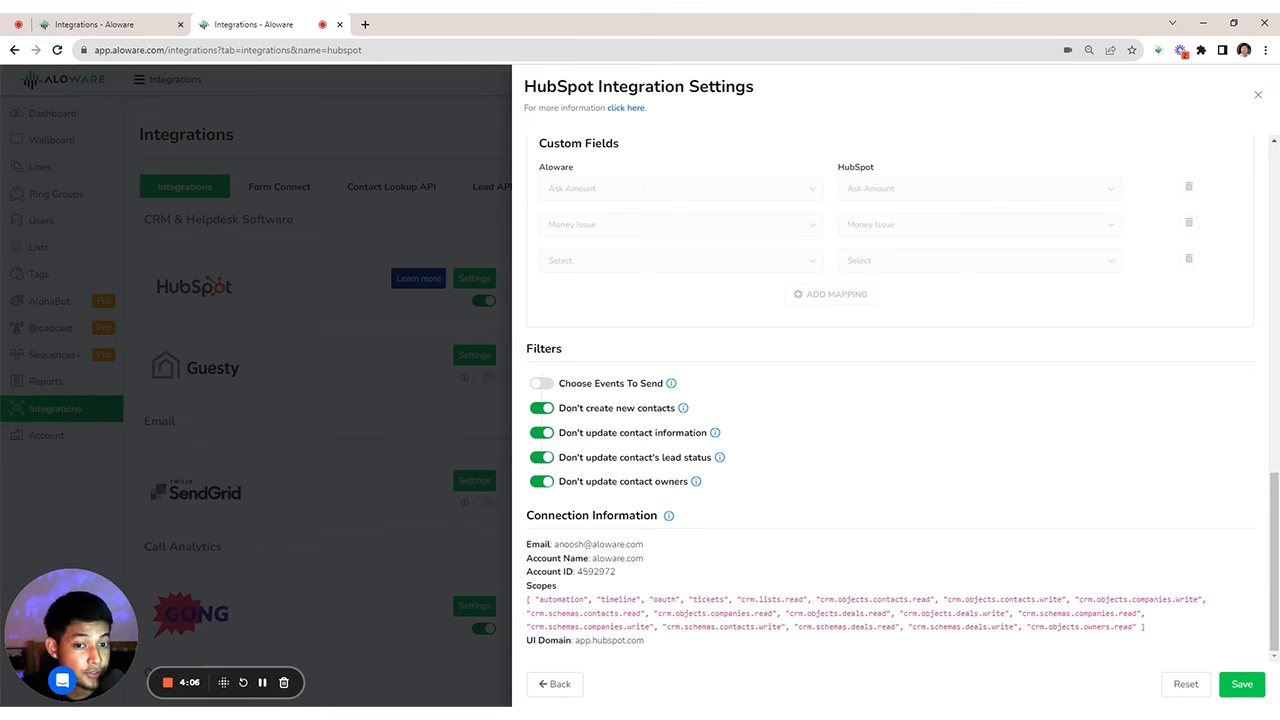
{"action": "mouse_move", "coordinate": [671, 383]}
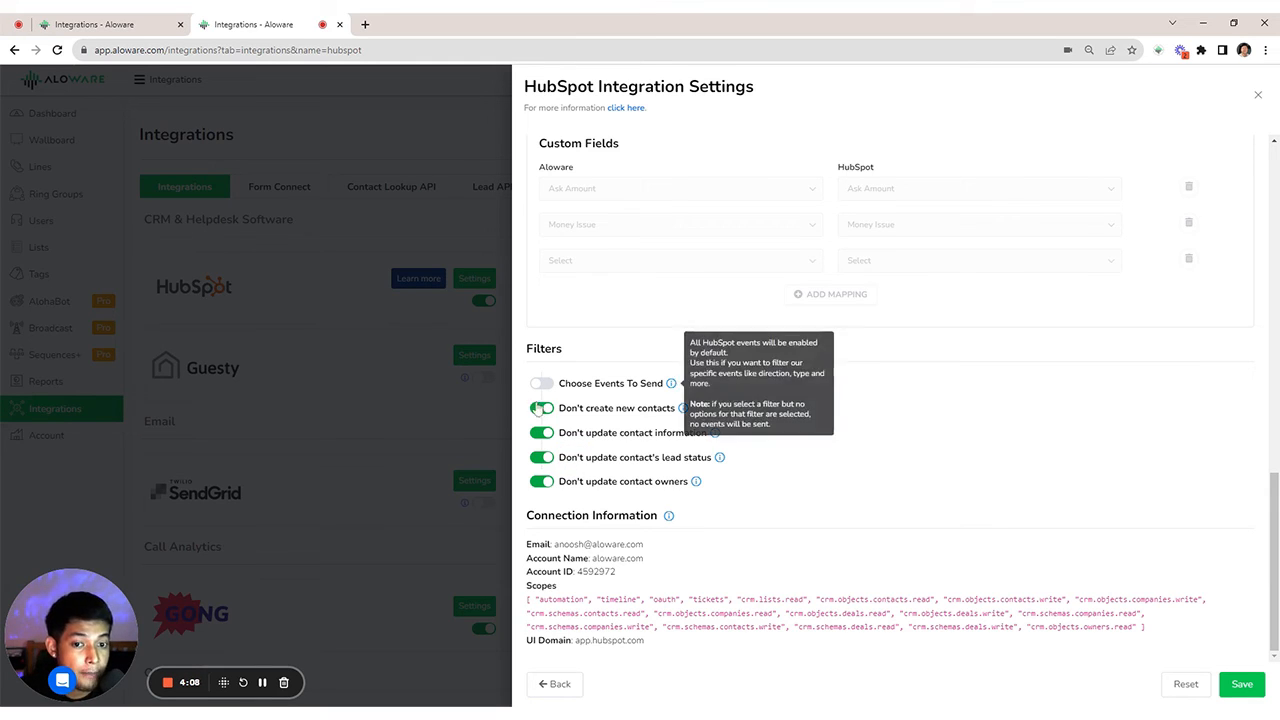